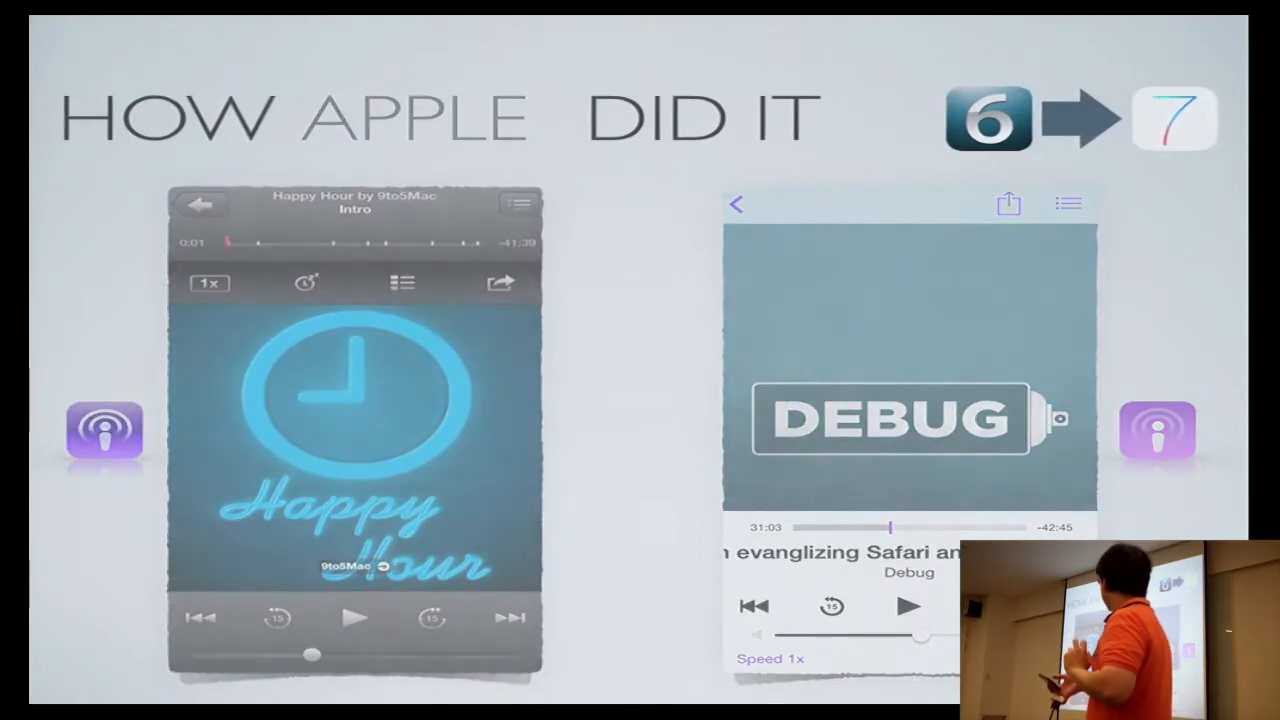
# - Advance from the iOS 6 vs iOS 7 podcast player comparison to the 'How I'm Doing It' slide
pyautogui.press('right')
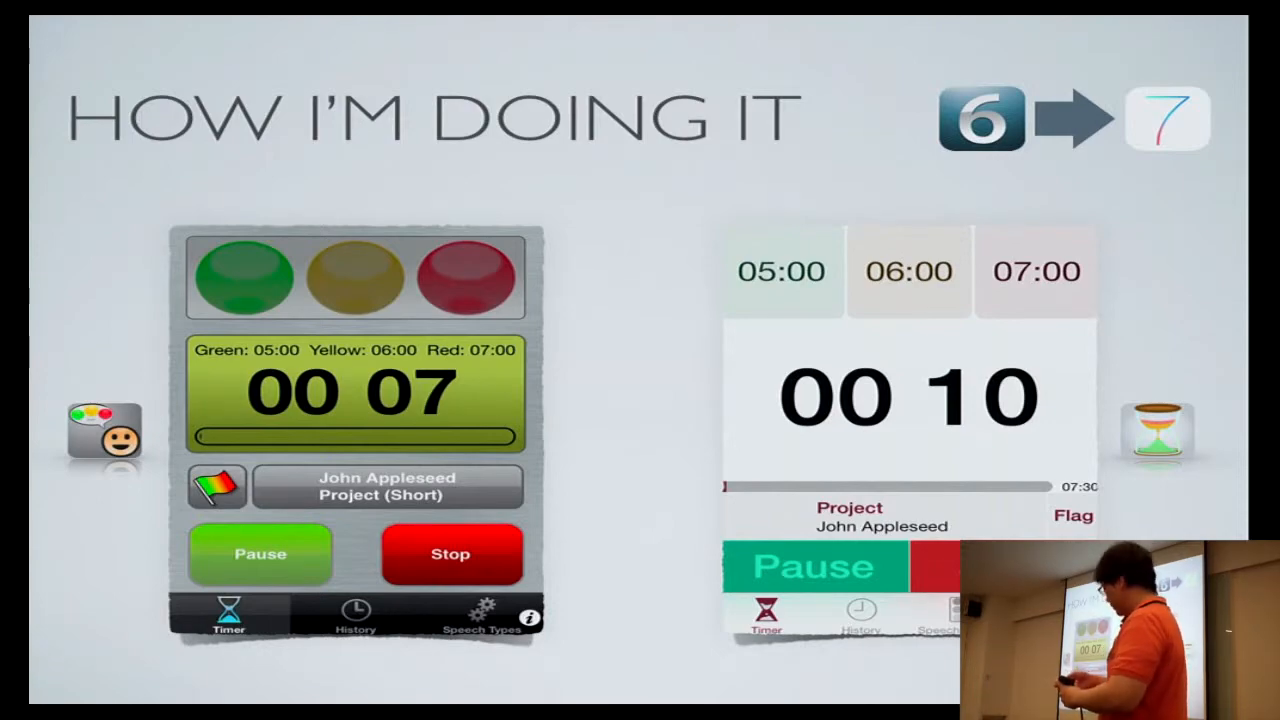
# - Advance from the speech timer redesign comparison to the 'Dual Platform' slide
pyautogui.press('right')
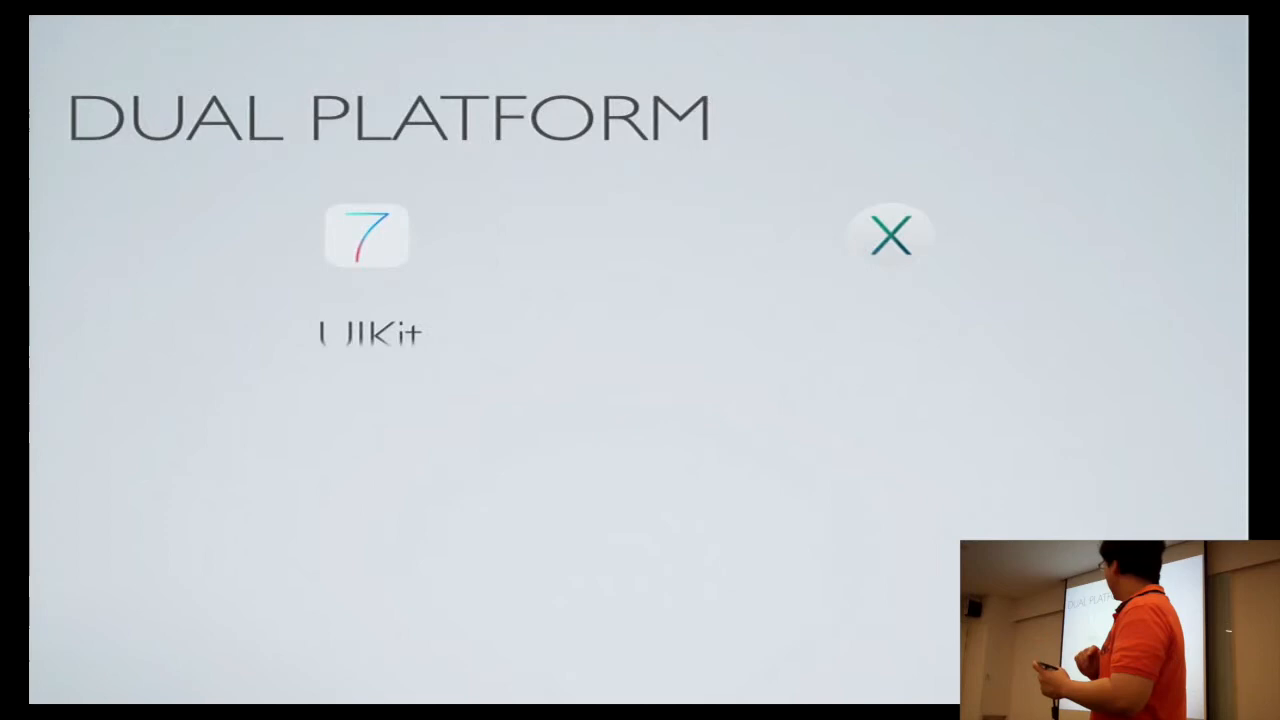
# - Move past the iOS 7/UIKit and OS X pairing to the NSScreen screens slide
pyautogui.press('Right')
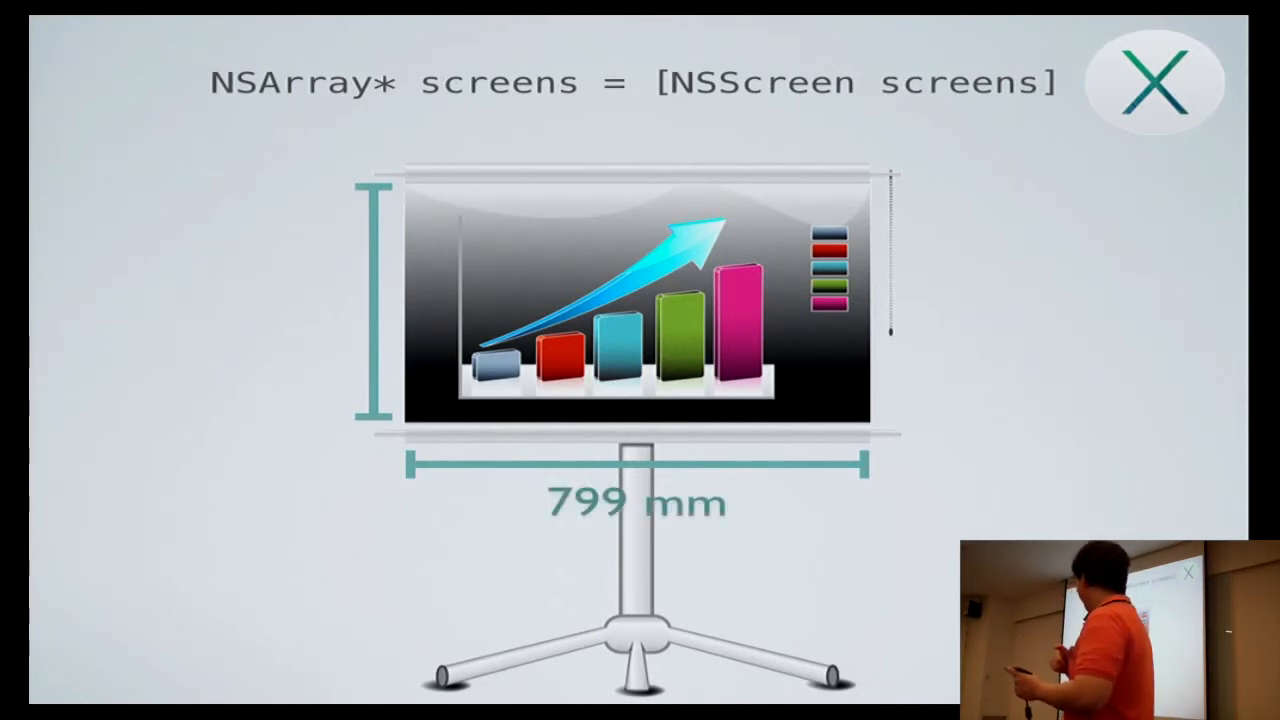
# - Advance to the 'Presentation Made' slide showing NSScreen deviceDescription and NSScreenNumber code
pyautogui.press('Right')
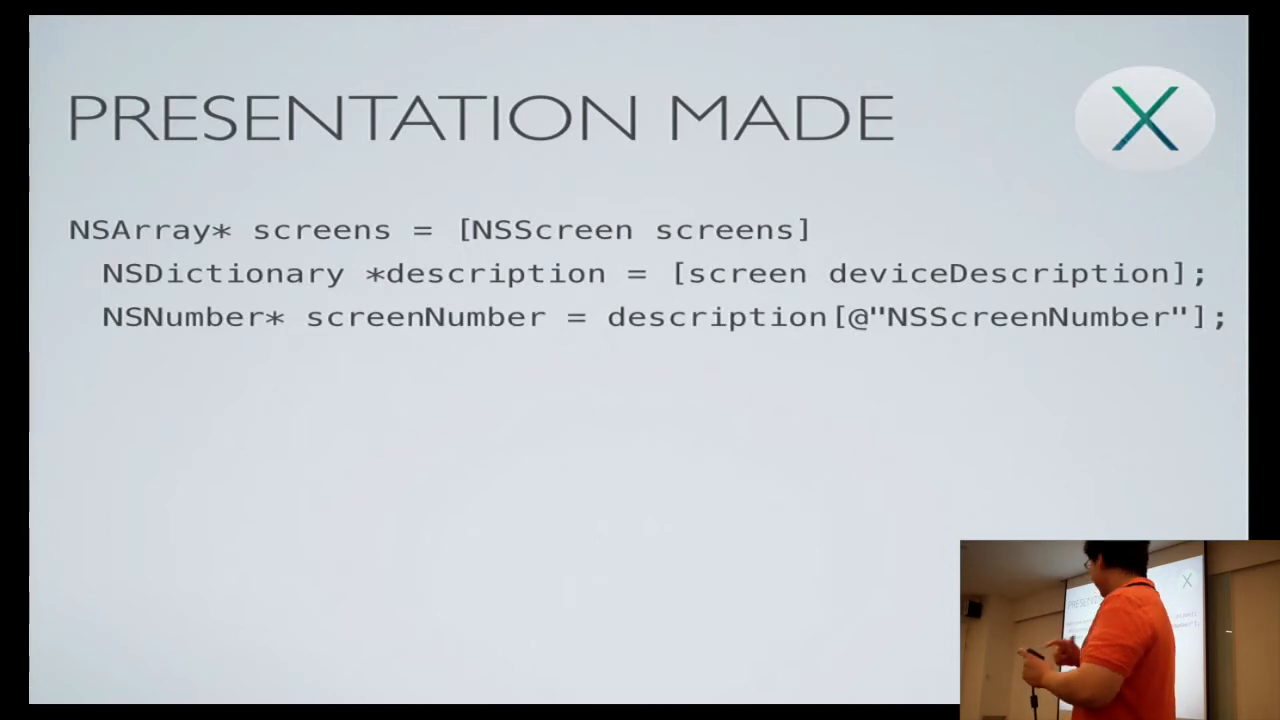
# - Build in the CGSize and CGFloat lines with the red callout, then advance to Recap
pyautogui.press('Right')
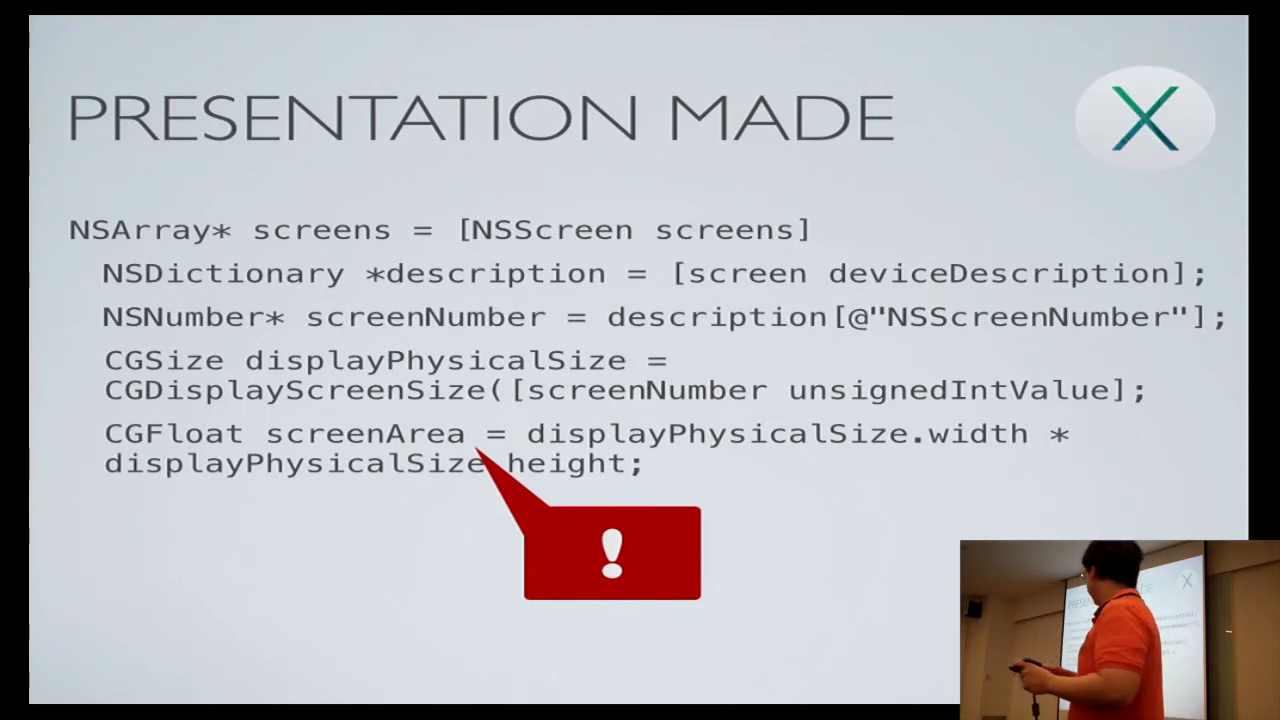
pyautogui.press('Right')
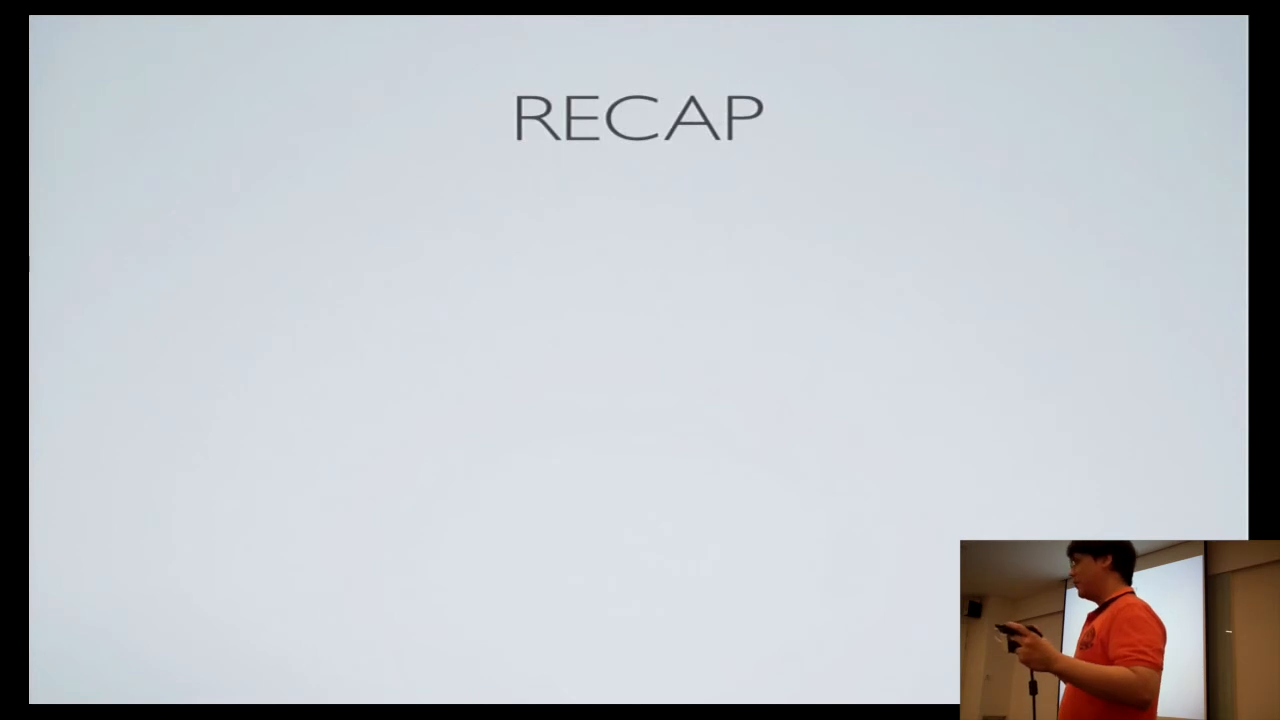